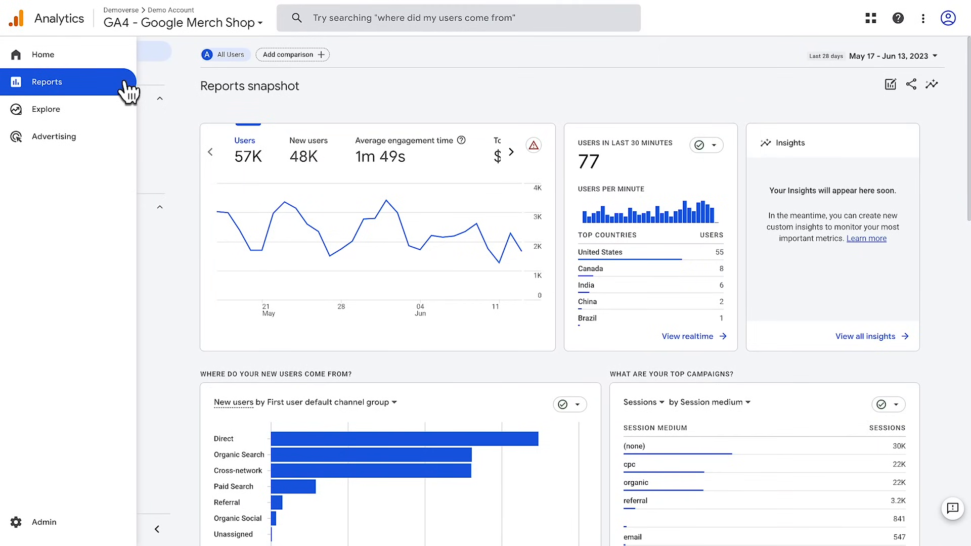
Go to the Reports snapshot and expand Life cycle > Acquisition to list its reports
{"action": "left_click", "coordinate": [46, 82]}
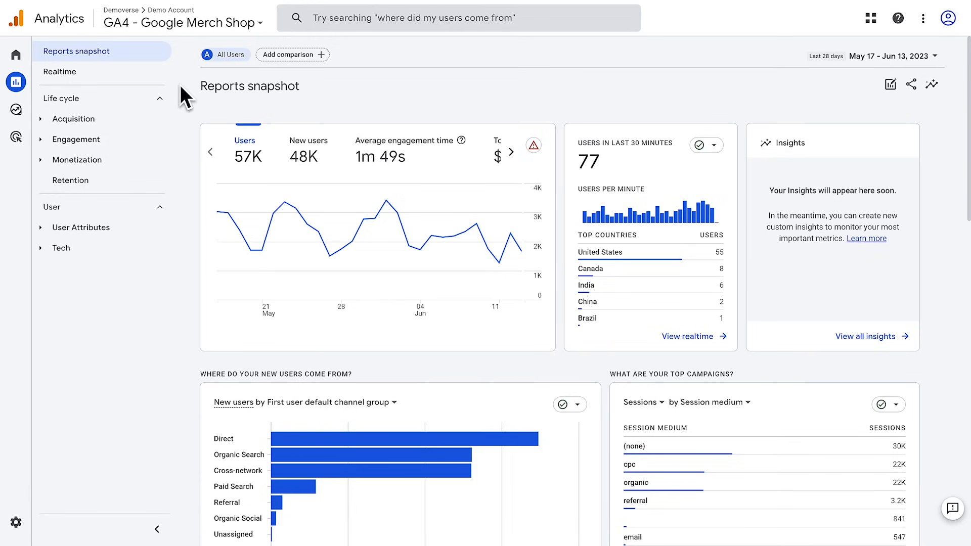
{"action": "left_click", "coordinate": [61, 99]}
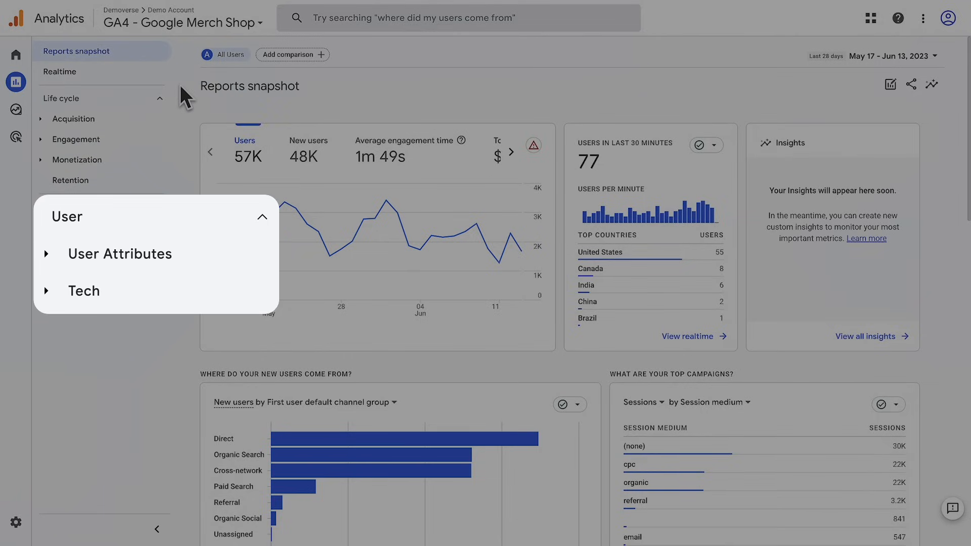
{"action": "left_click", "coordinate": [74, 119]}
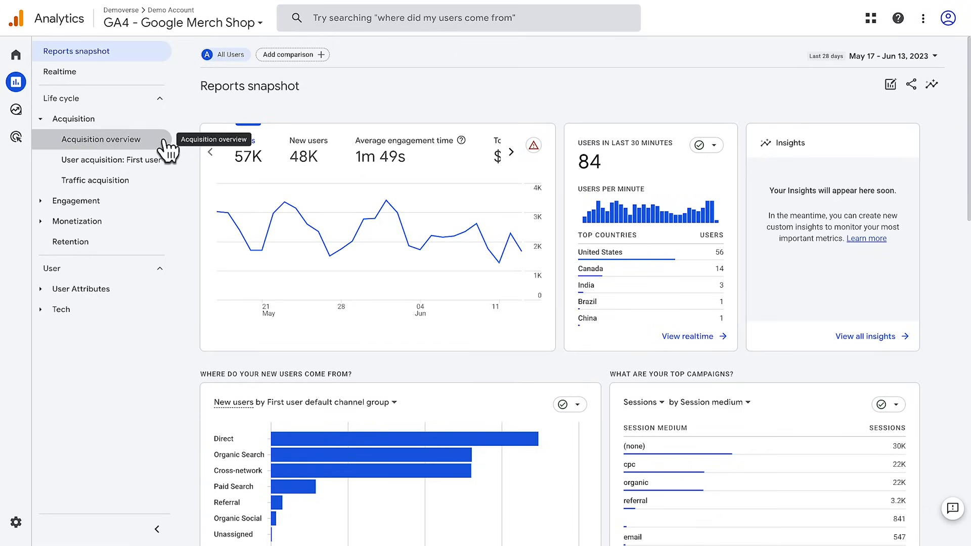
View the Acquisition overview report and its channel group, Google Ads and lifetime value cards
{"action": "left_click", "coordinate": [101, 139]}
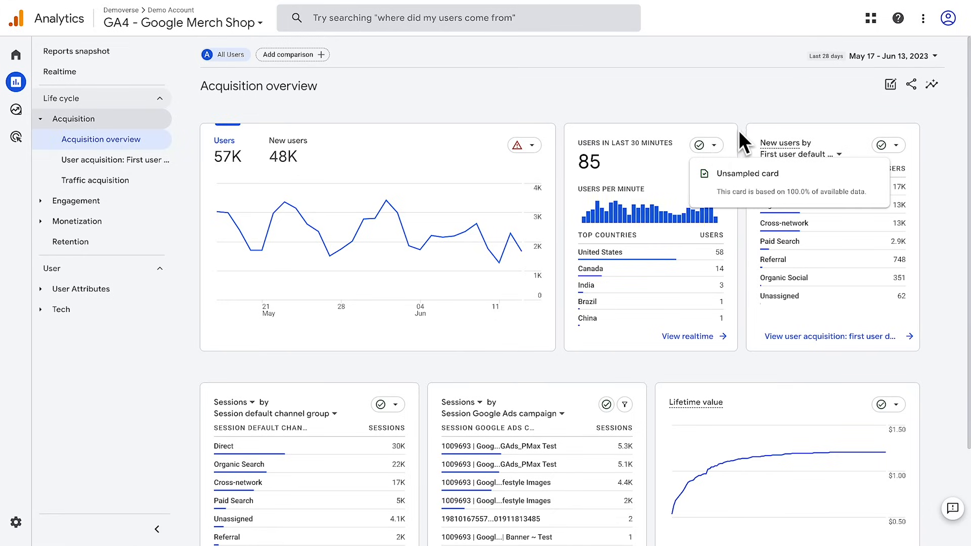
{"action": "scroll", "scroll_direction": "down", "scroll_amount": 3}
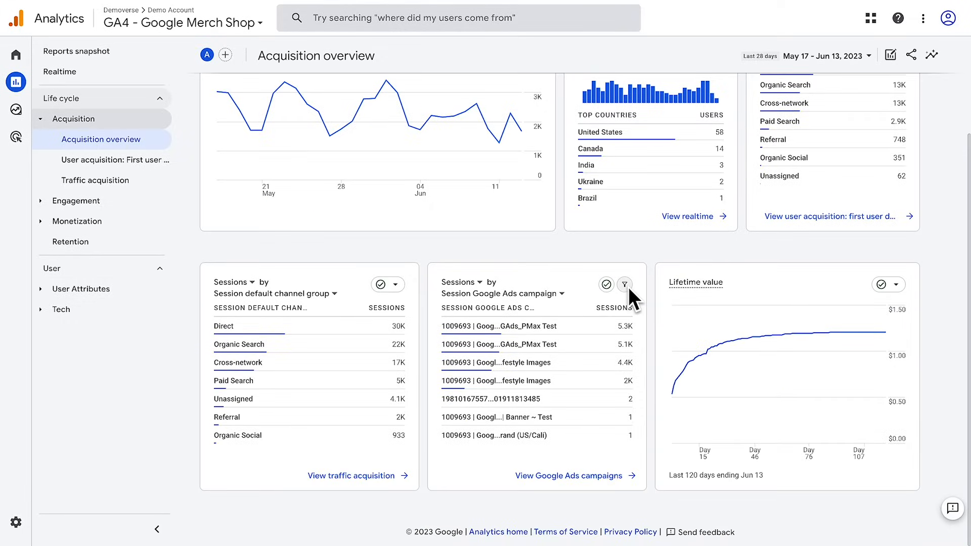
{"action": "mouse_move", "coordinate": [624, 283]}
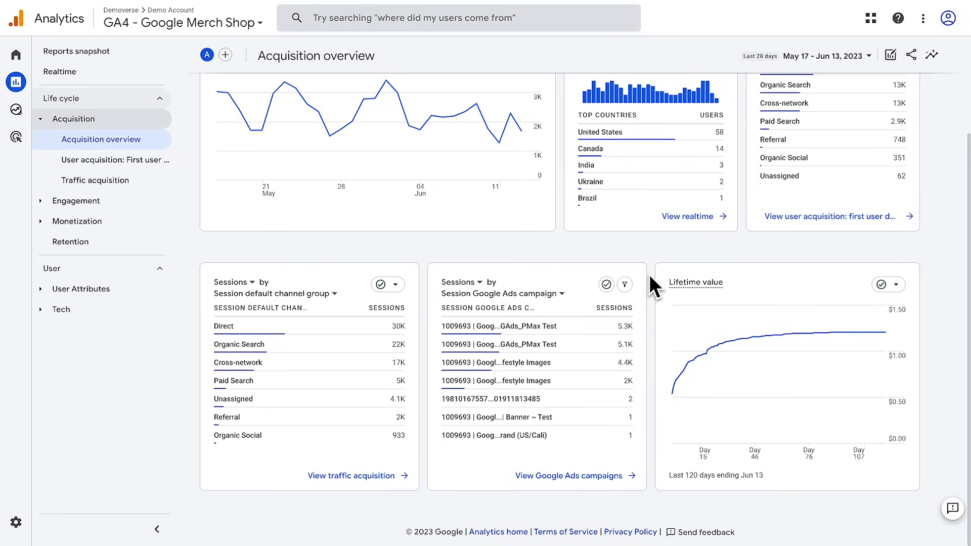
{"action": "mouse_move", "coordinate": [635, 467]}
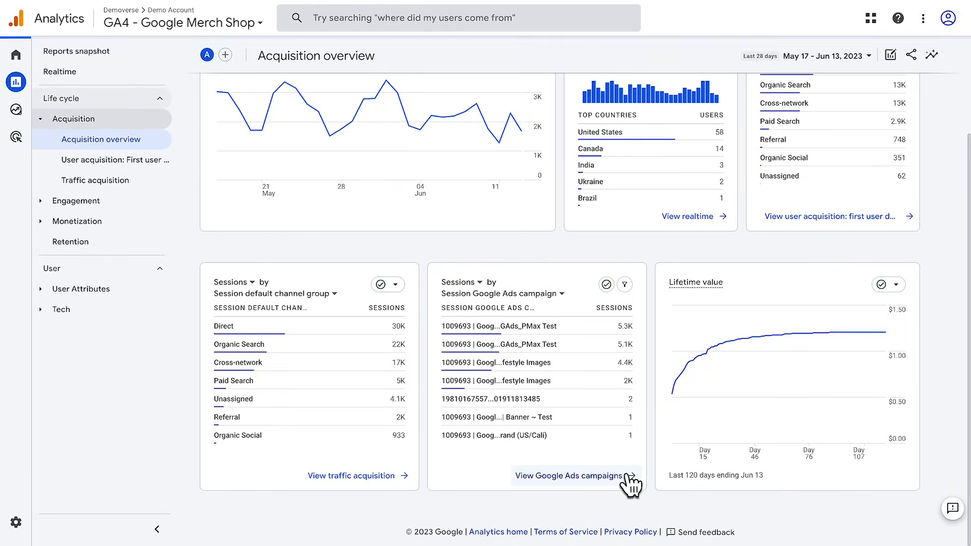
View the User acquisition report by First user default channel group for Jun 7 – Jun 13, 2023
{"action": "left_click", "coordinate": [569, 476]}
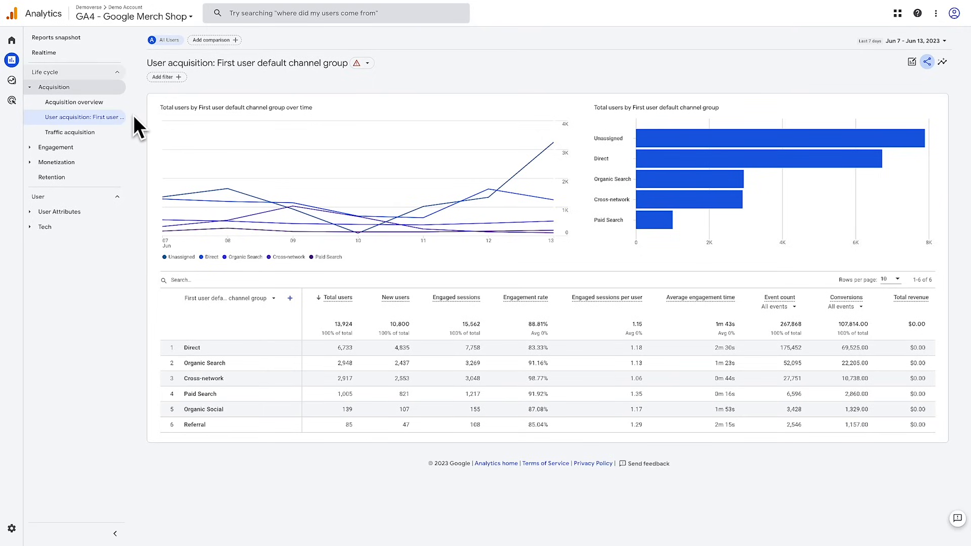
{"action": "mouse_move", "coordinate": [175, 324]}
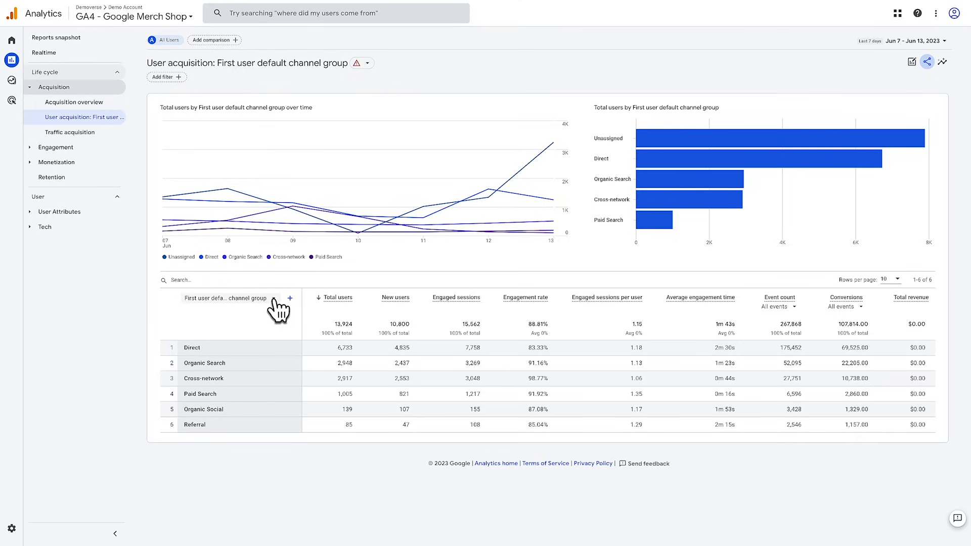
Break users down by First user medium with Country as secondary dimension, then move to Traffic acquisition
{"action": "left_click", "coordinate": [228, 297]}
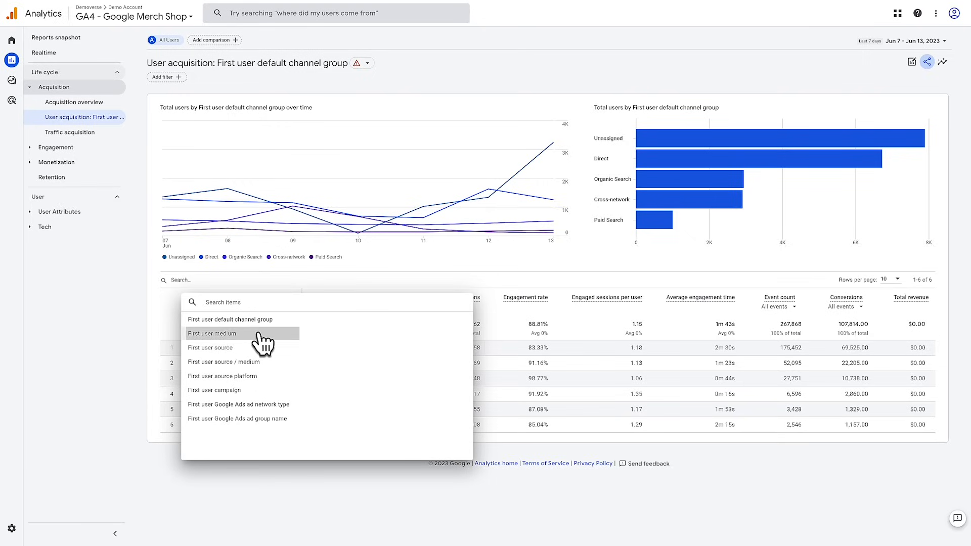
{"action": "left_click", "coordinate": [213, 334]}
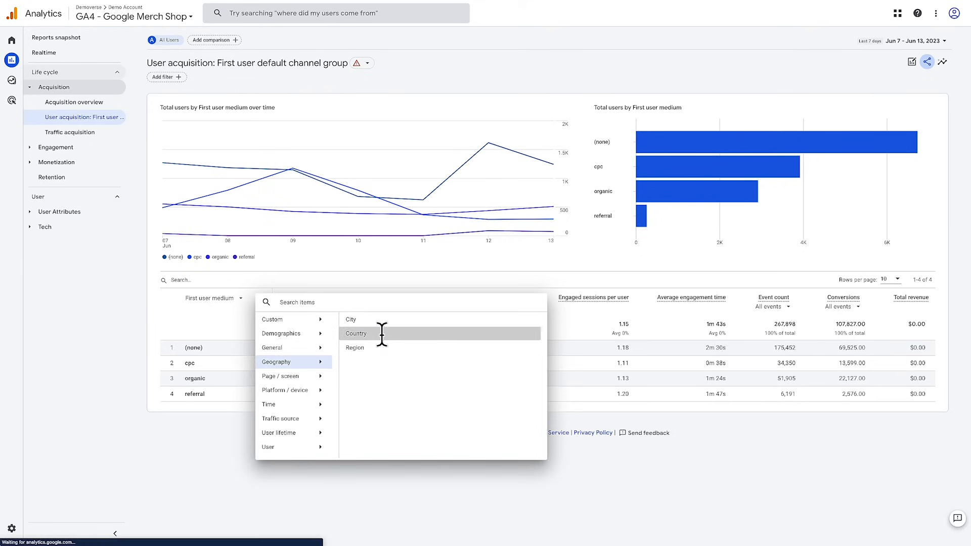
{"action": "left_click", "coordinate": [356, 334]}
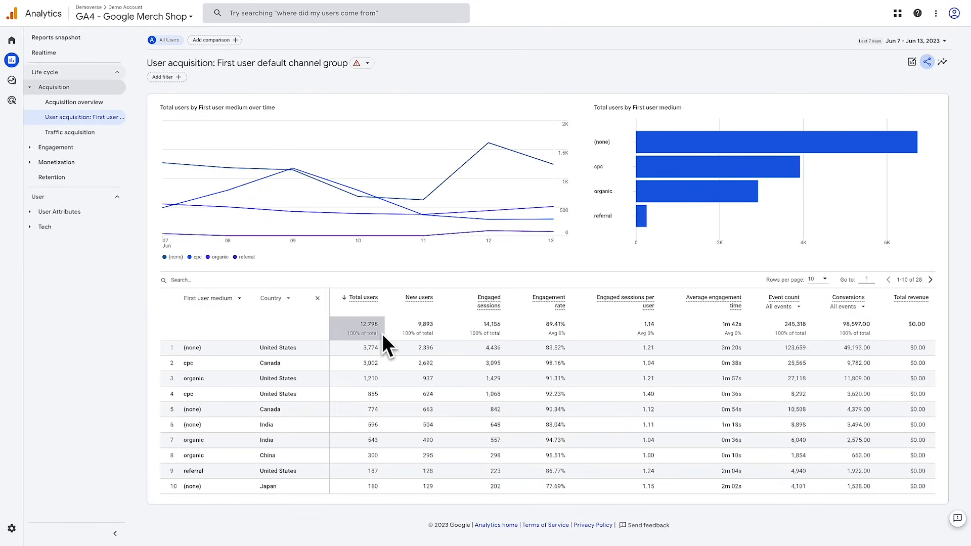
{"action": "left_click", "coordinate": [70, 131]}
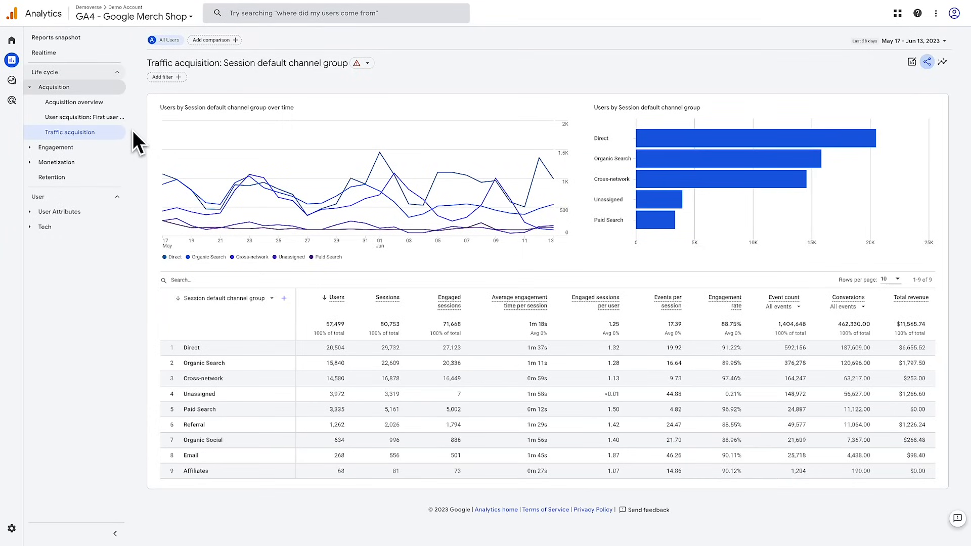
{"action": "mouse_move", "coordinate": [140, 249]}
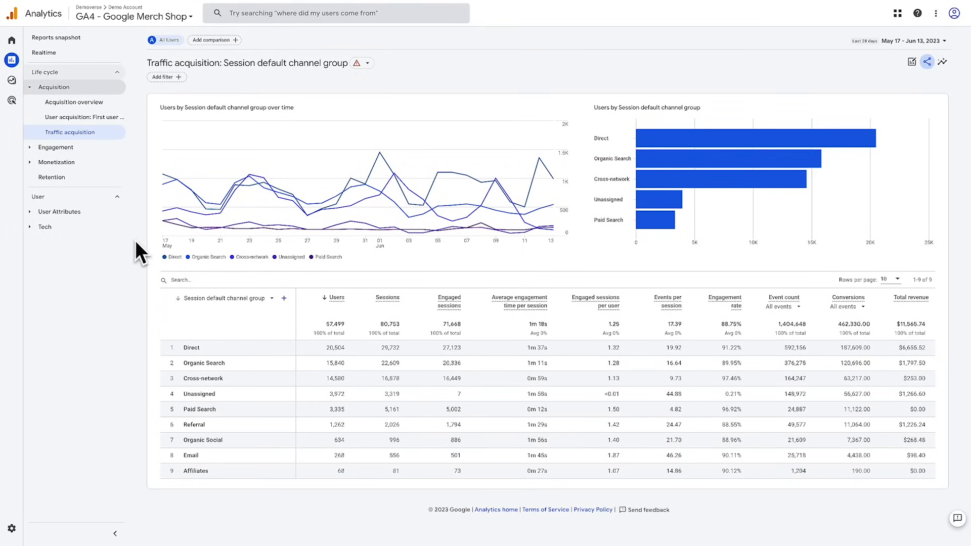
{"action": "mouse_move", "coordinate": [268, 306]}
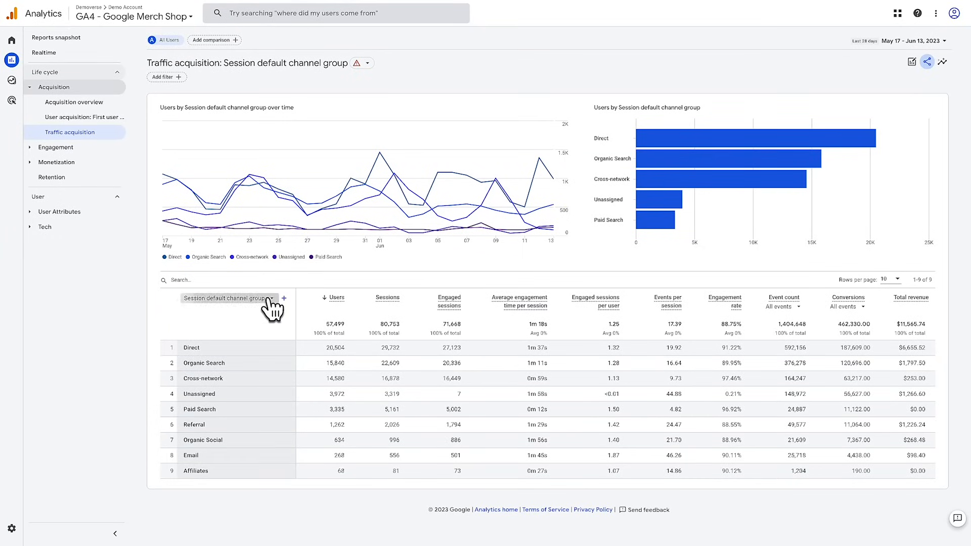
Break the Traffic acquisition report down by Session medium and bring up the date range choices
{"action": "left_click", "coordinate": [229, 298]}
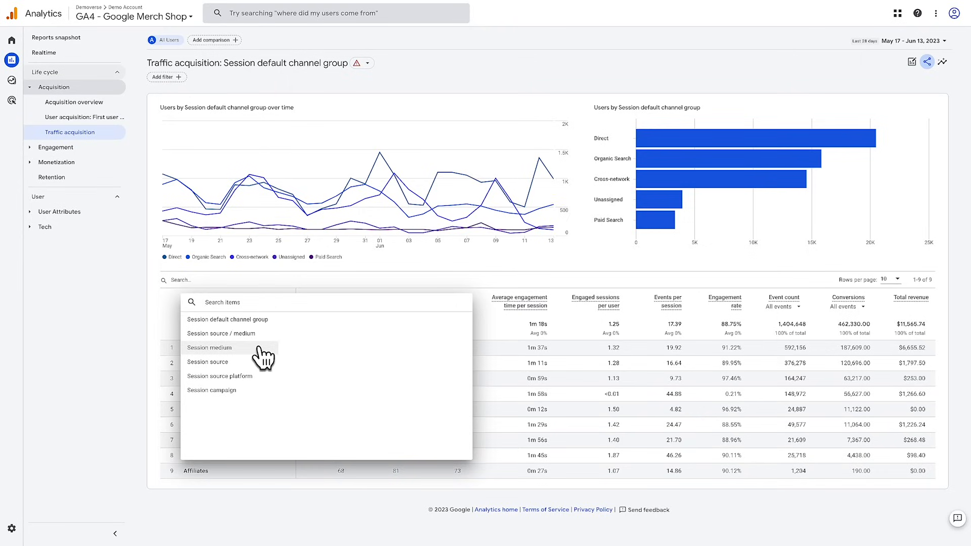
{"action": "left_click", "coordinate": [208, 348]}
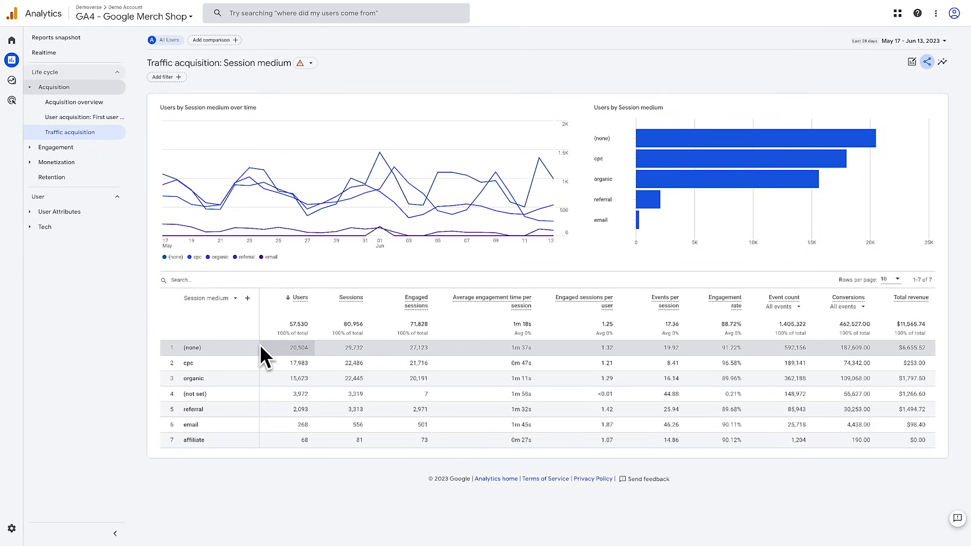
{"action": "left_click", "coordinate": [911, 41]}
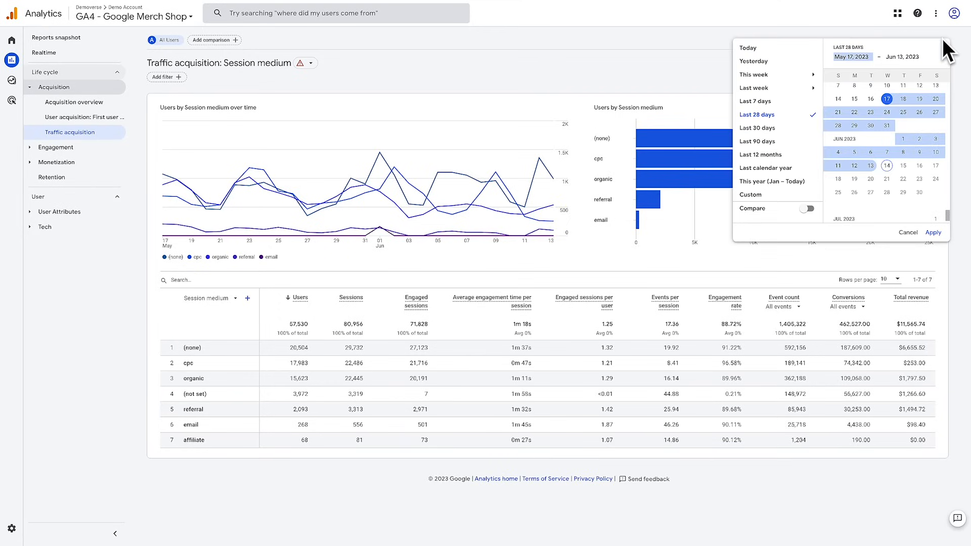
{"action": "mouse_move", "coordinate": [779, 101]}
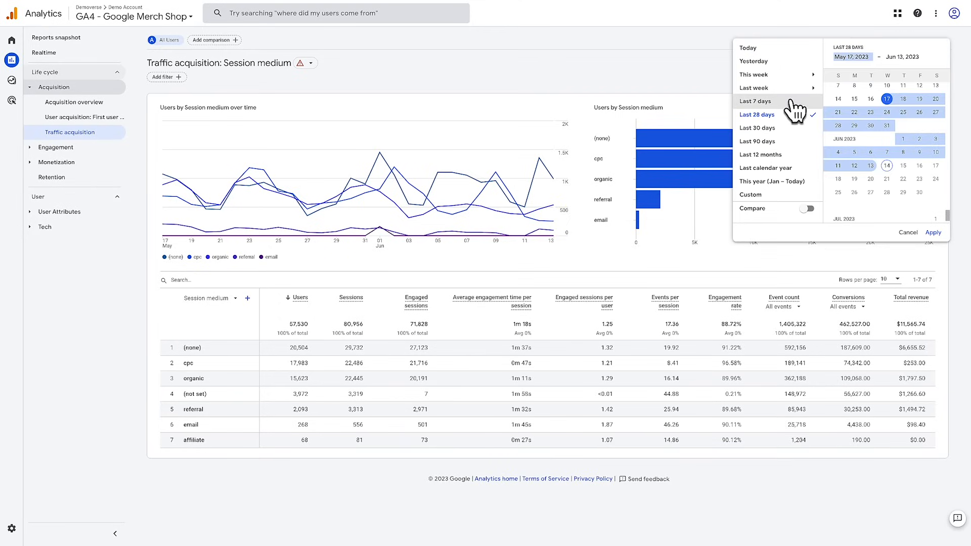
Limit the Session medium report to the last 7 days, Jun 7 – Jun 13, 2023
{"action": "left_click", "coordinate": [755, 101]}
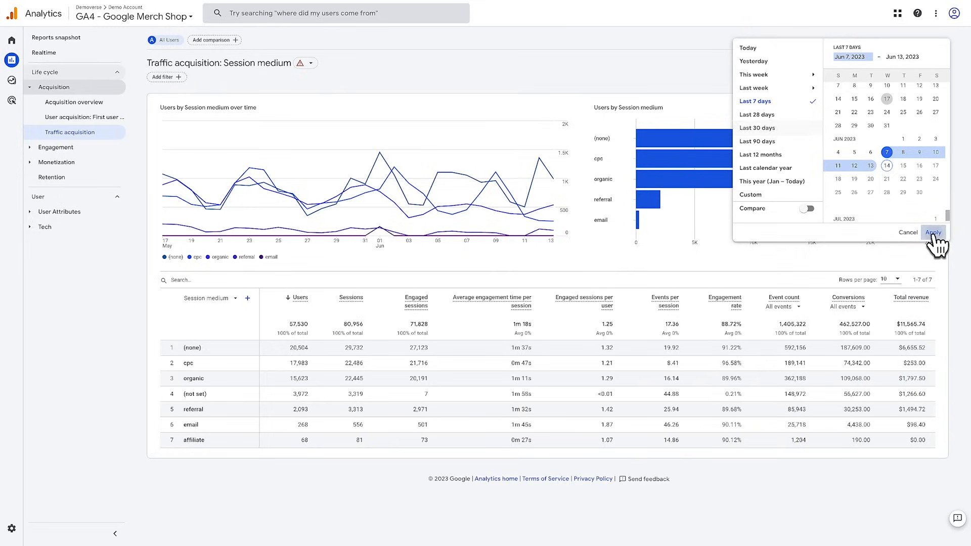
{"action": "left_click", "coordinate": [934, 233]}
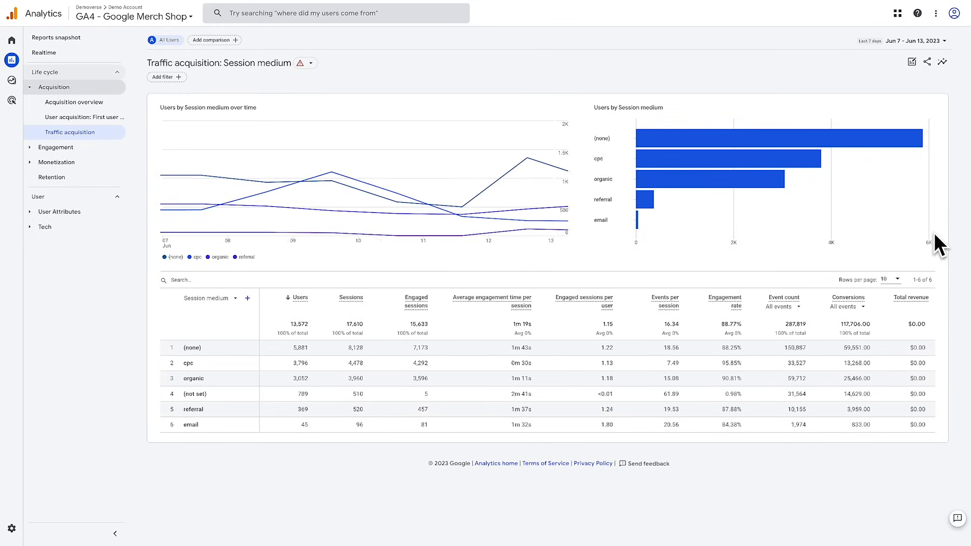
{"action": "mouse_move", "coordinate": [927, 63]}
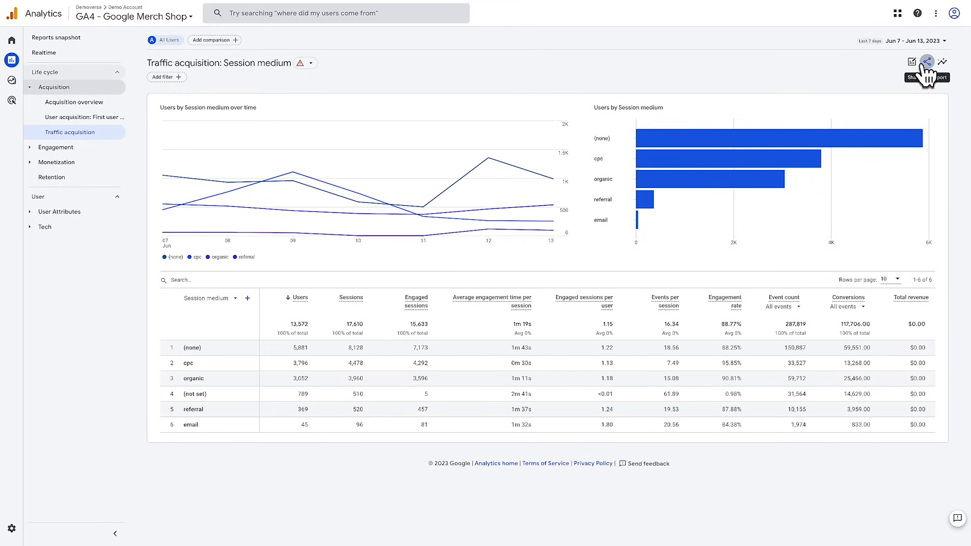
Generate a shareable link to the 7-day Session medium traffic report, ready to copy
{"action": "left_click", "coordinate": [927, 63]}
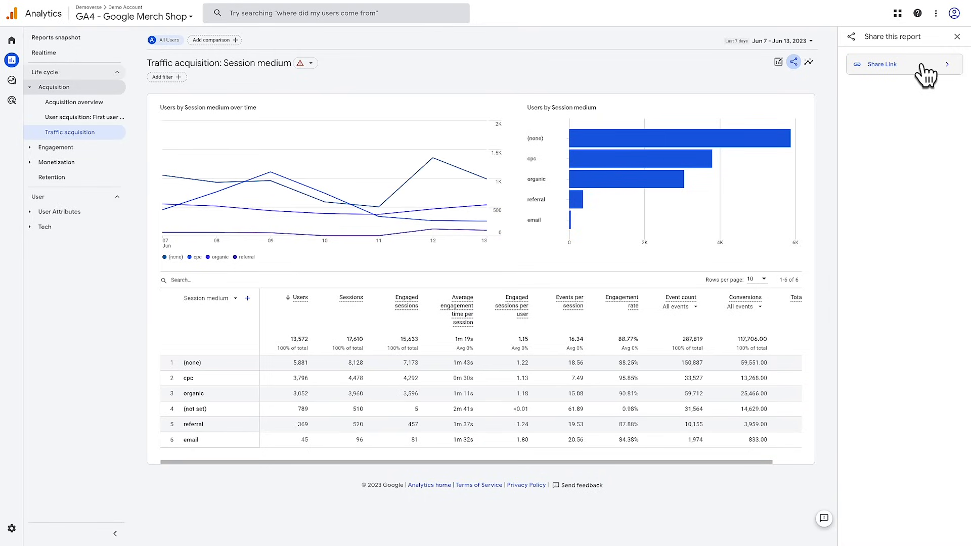
{"action": "mouse_move", "coordinate": [949, 69]}
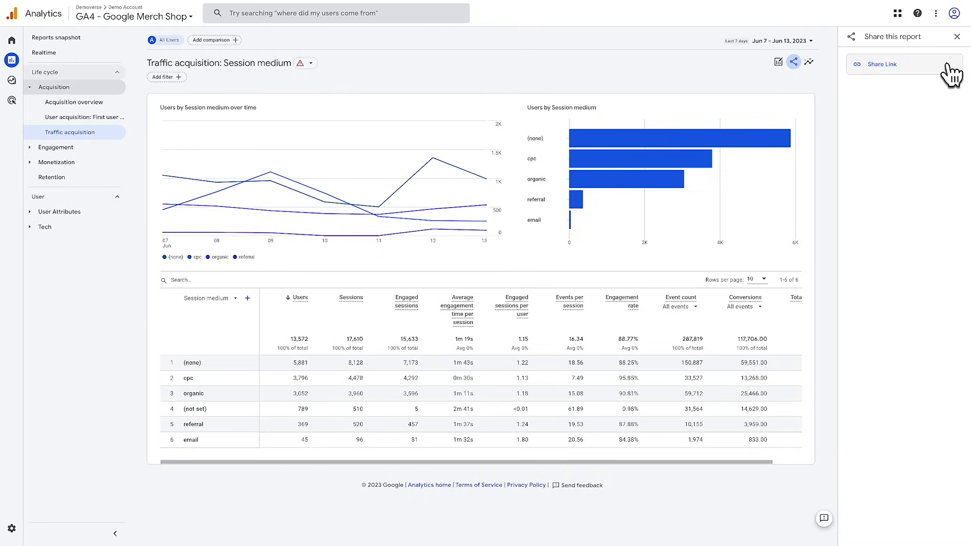
{"action": "left_click", "coordinate": [882, 65]}
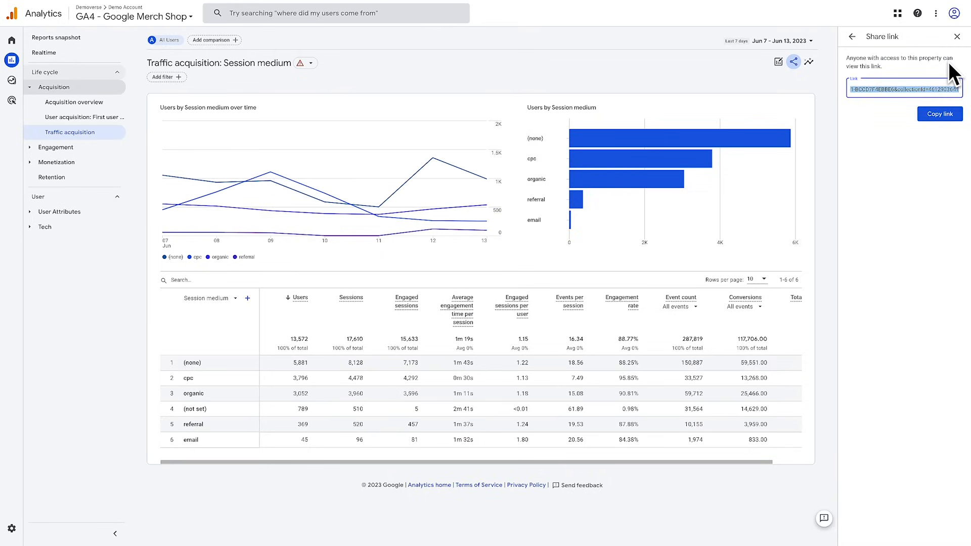